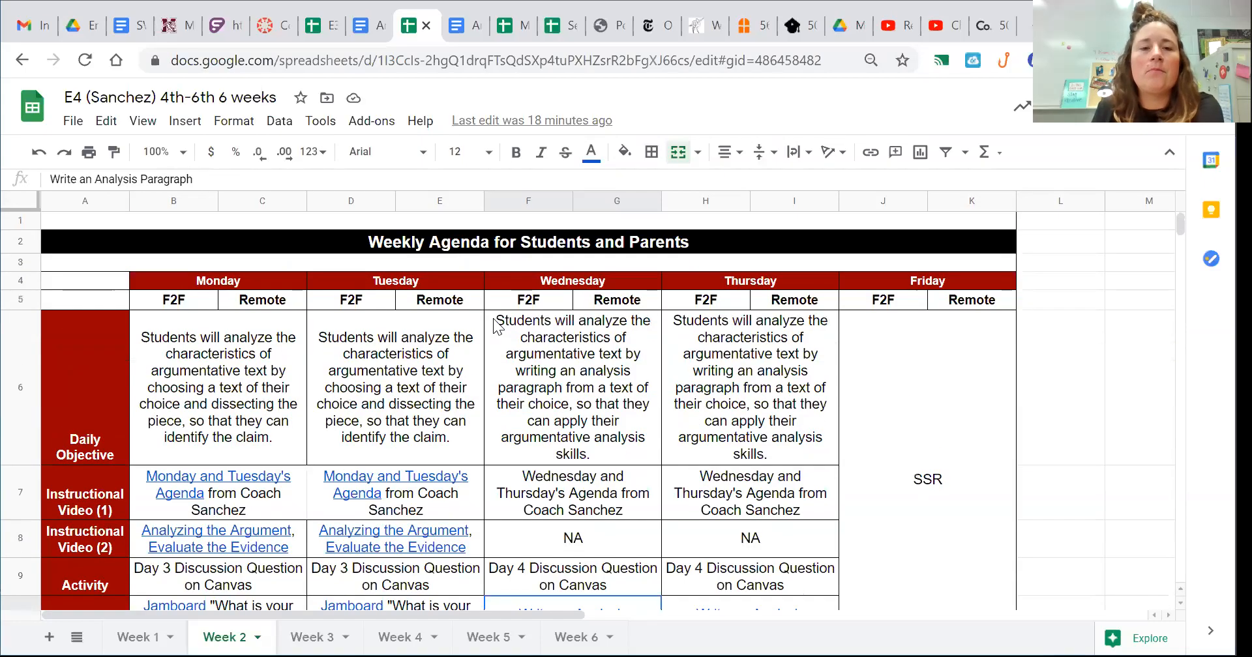
Review the Week 2 agenda and preview Wednesday's 'Write an Analysis Paragraph' document link
scroll("down", 3)
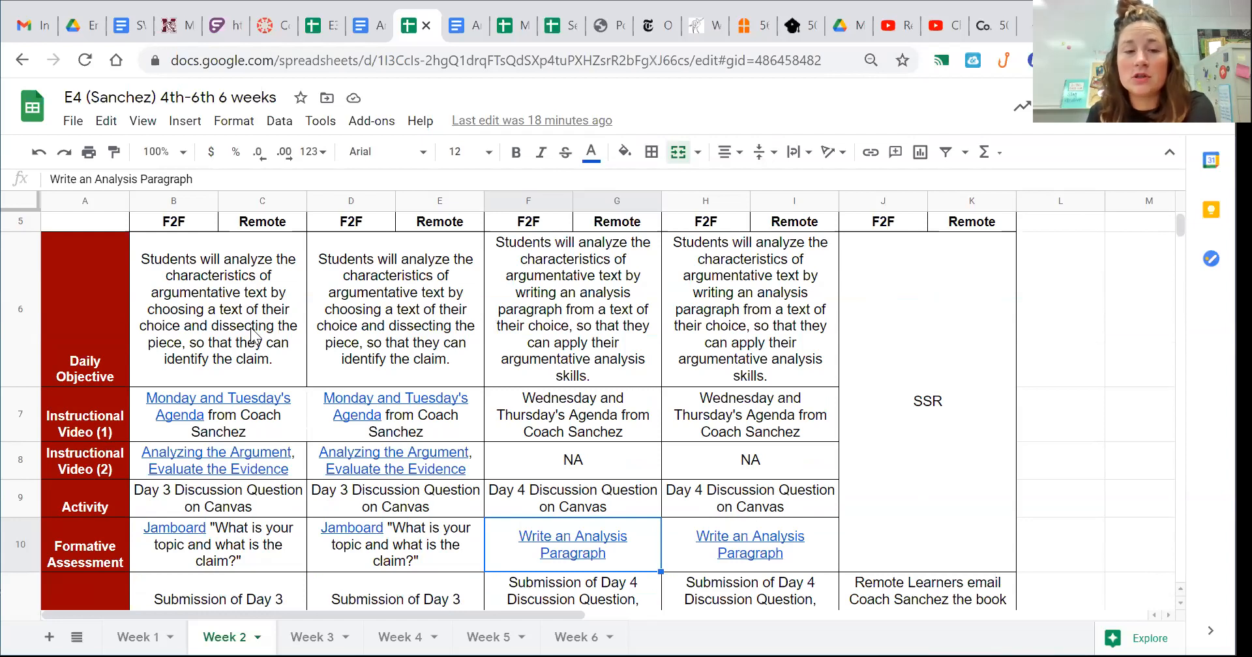
left_click(218, 414)
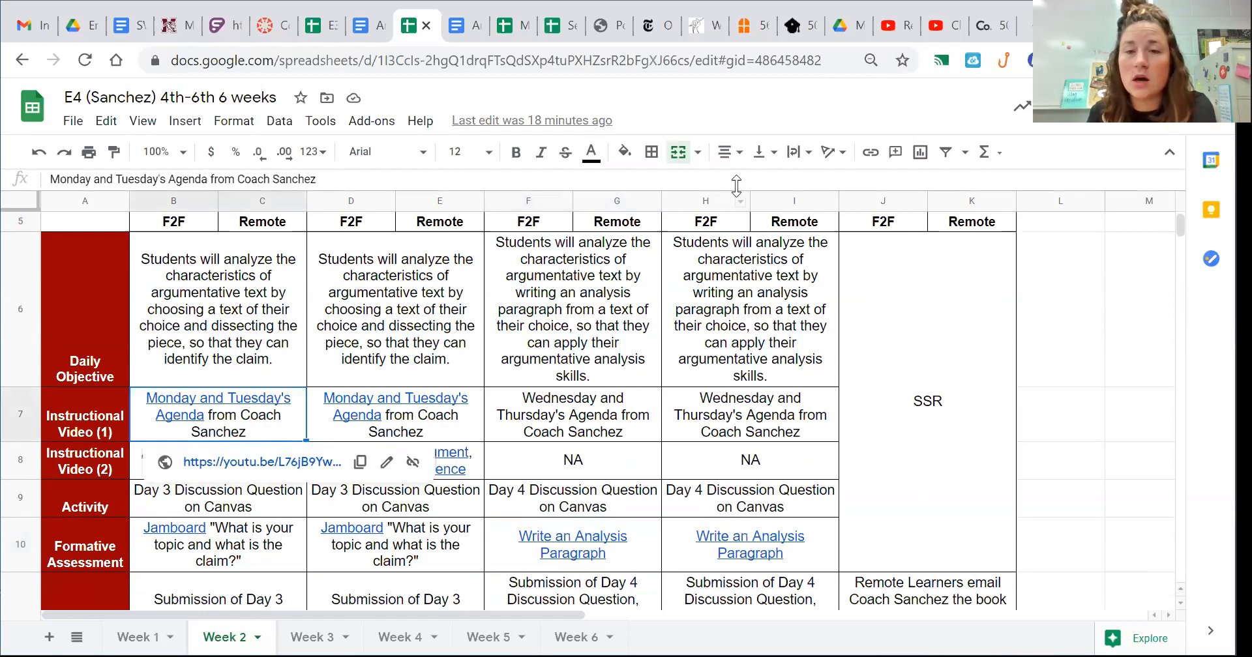
left_click(650, 151)
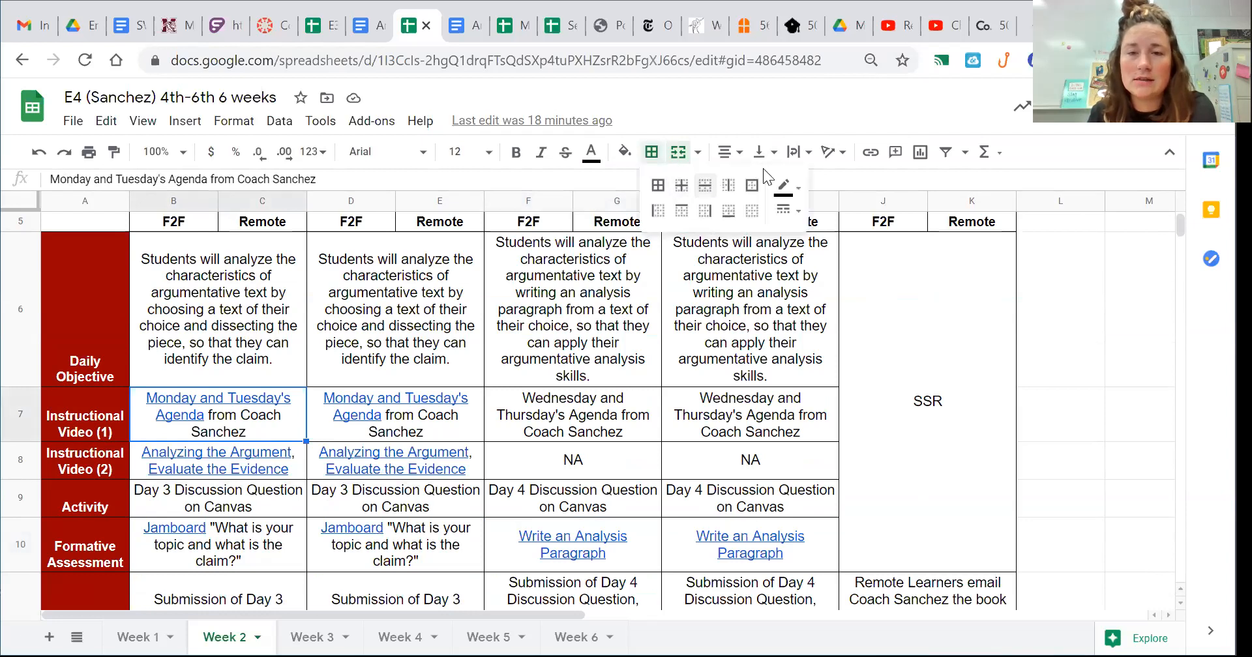
left_click(751, 186)
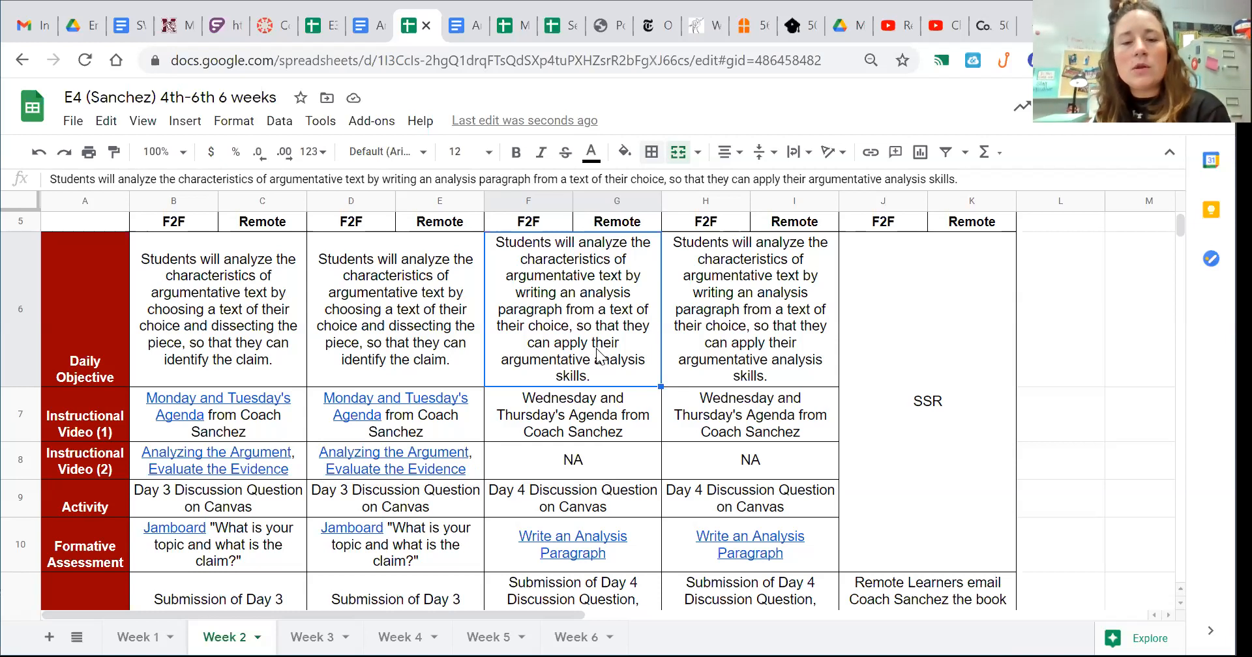
left_click(571, 544)
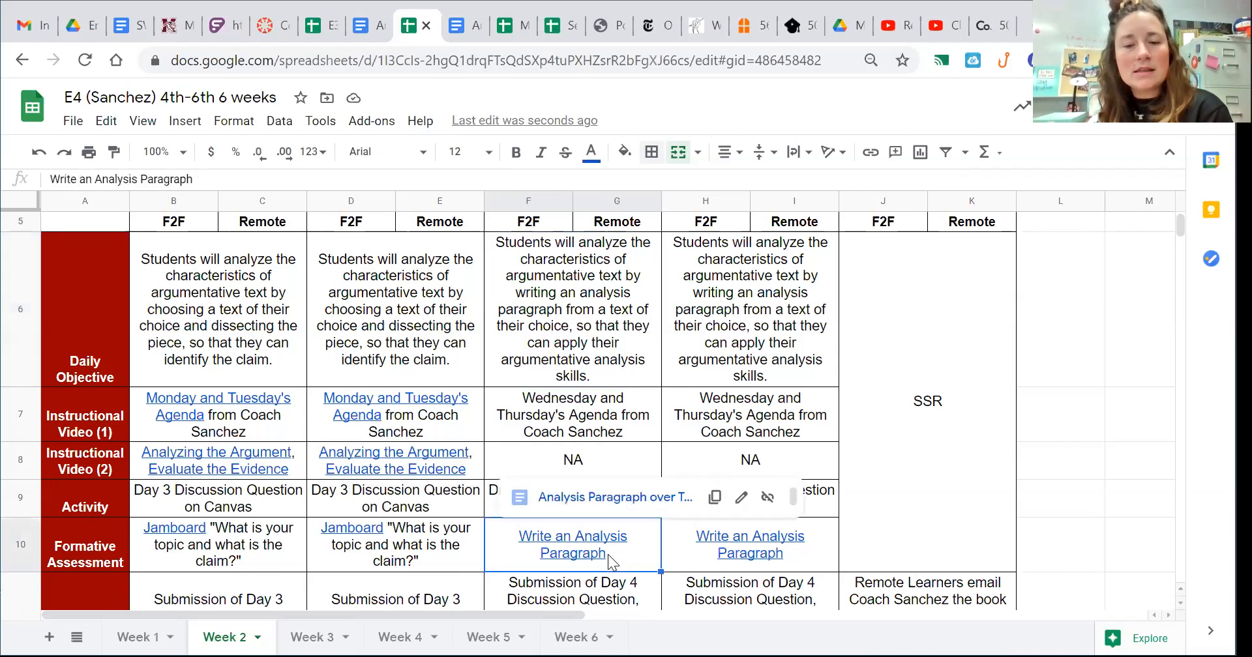
mouse_move(614, 497)
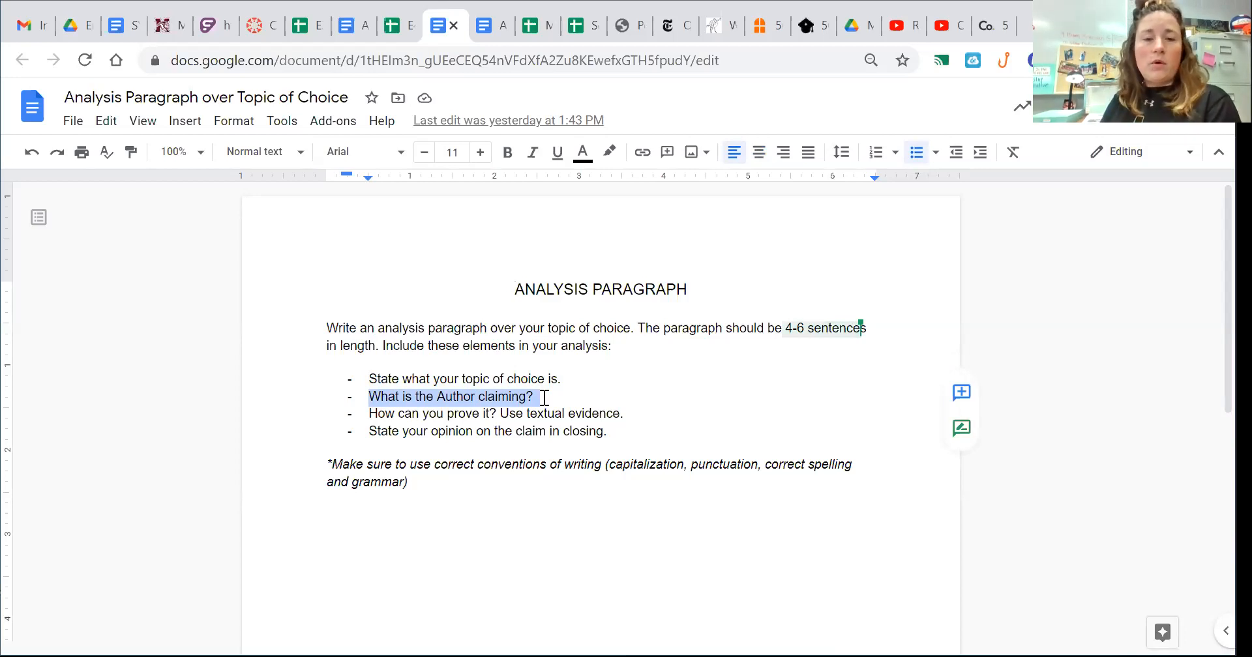
left_click(407, 413)
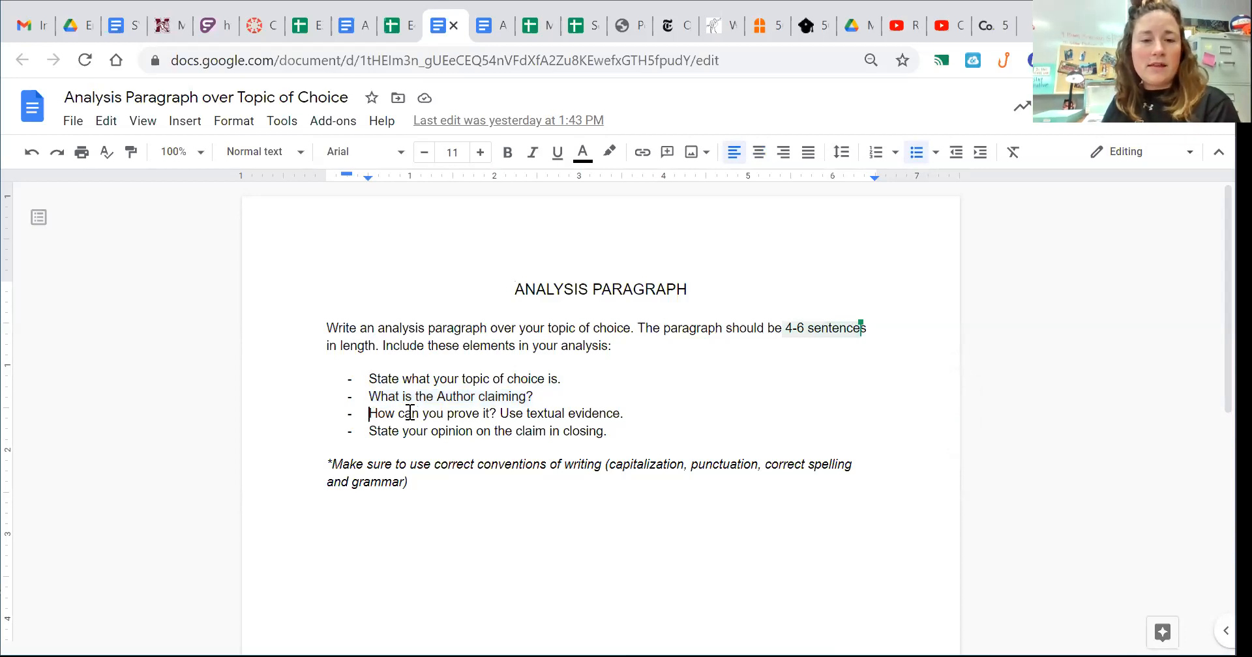
left_click_drag(367, 413, 622, 413)
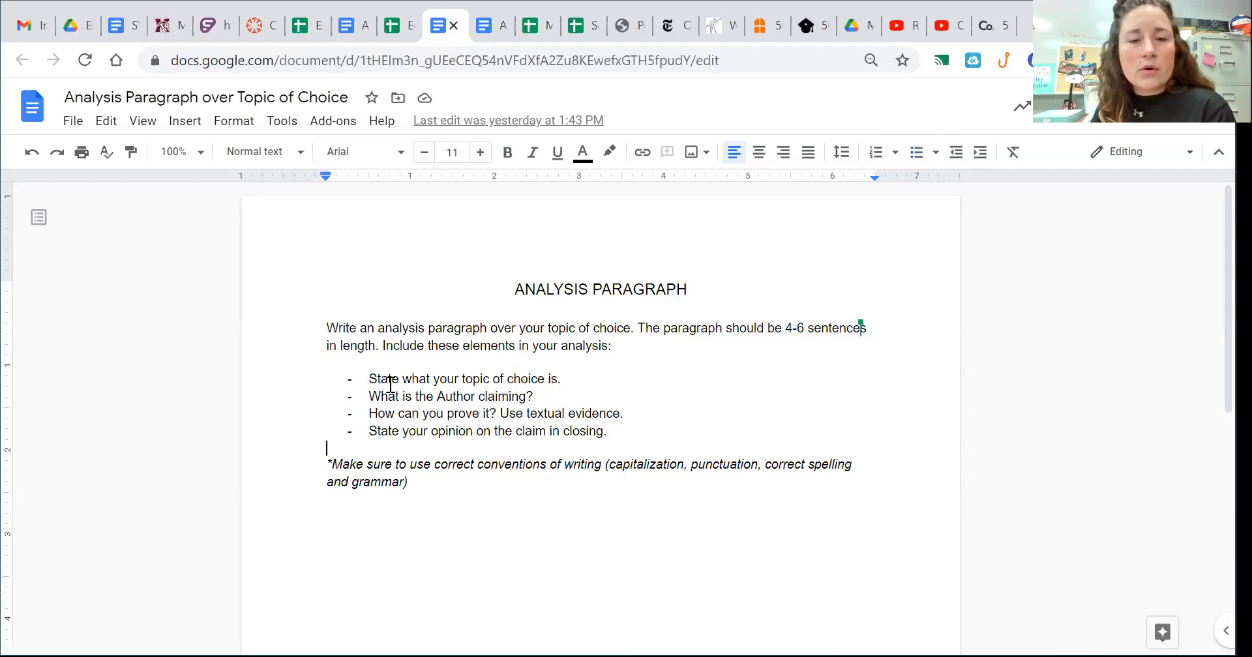
mouse_move(391, 391)
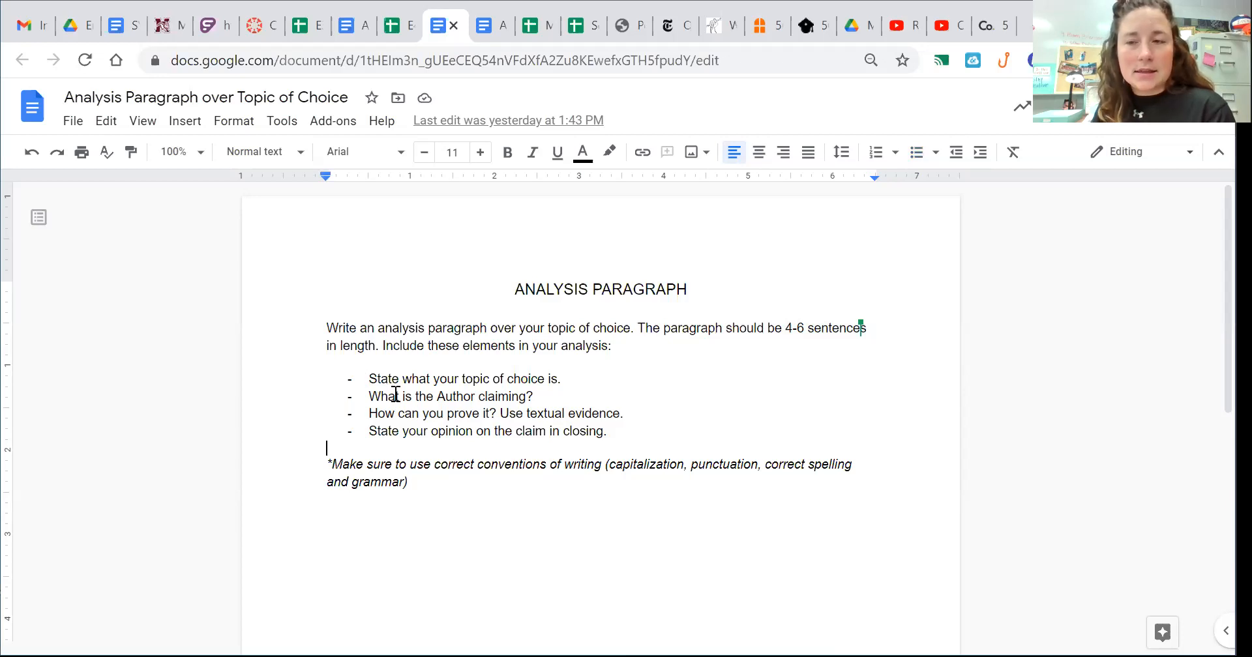
mouse_move(424, 410)
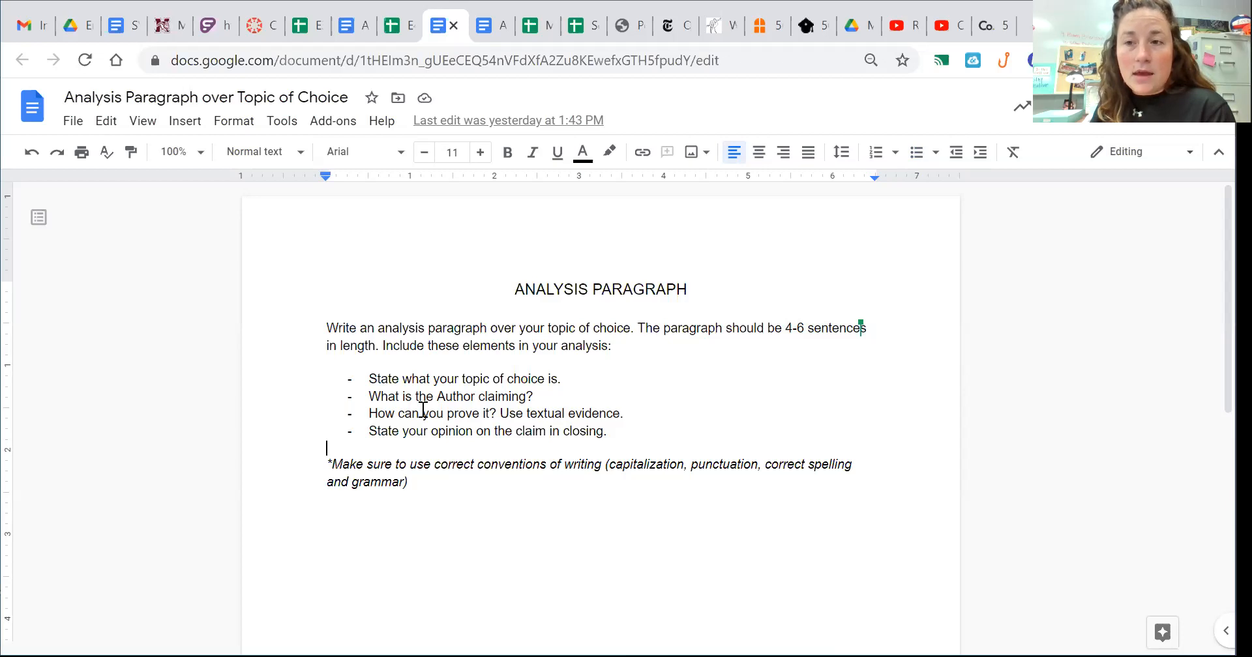
mouse_move(364, 438)
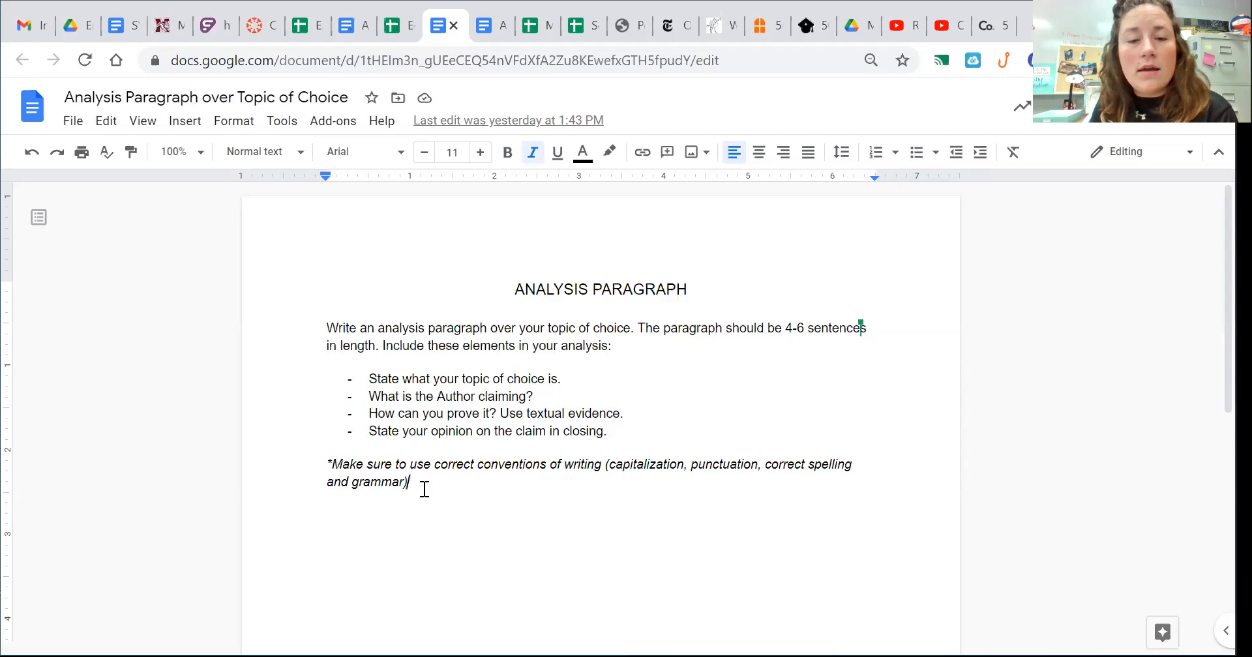
mouse_move(295, 459)
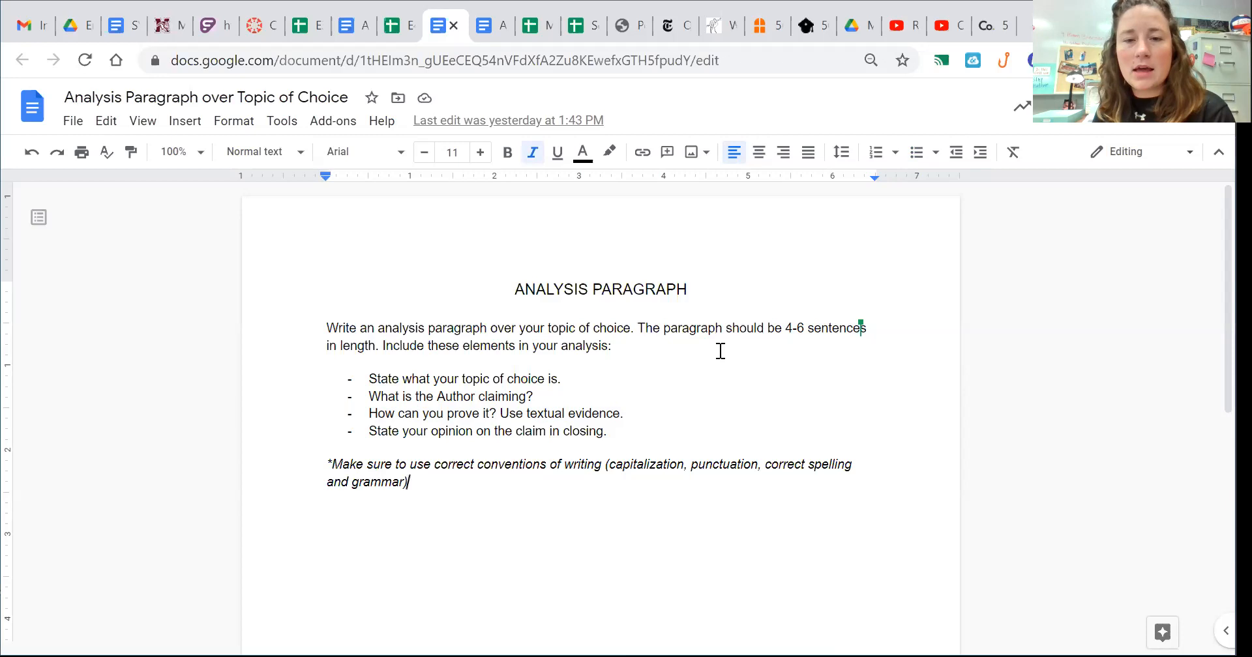
mouse_move(709, 447)
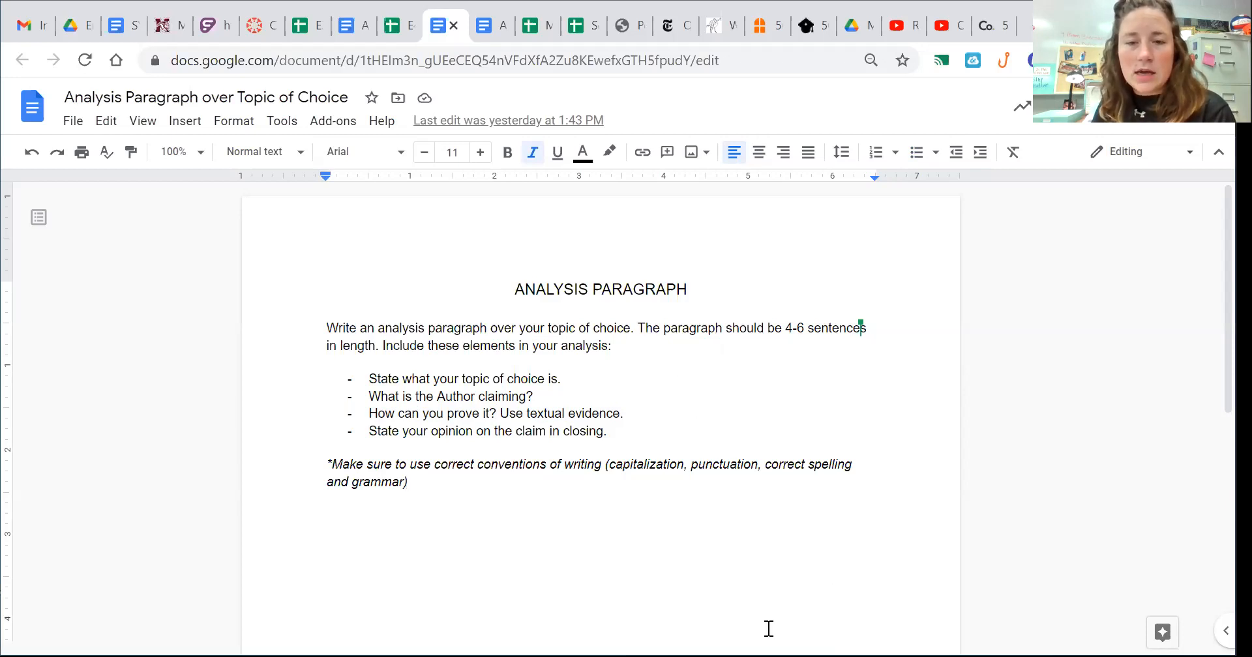
left_click(408, 481)
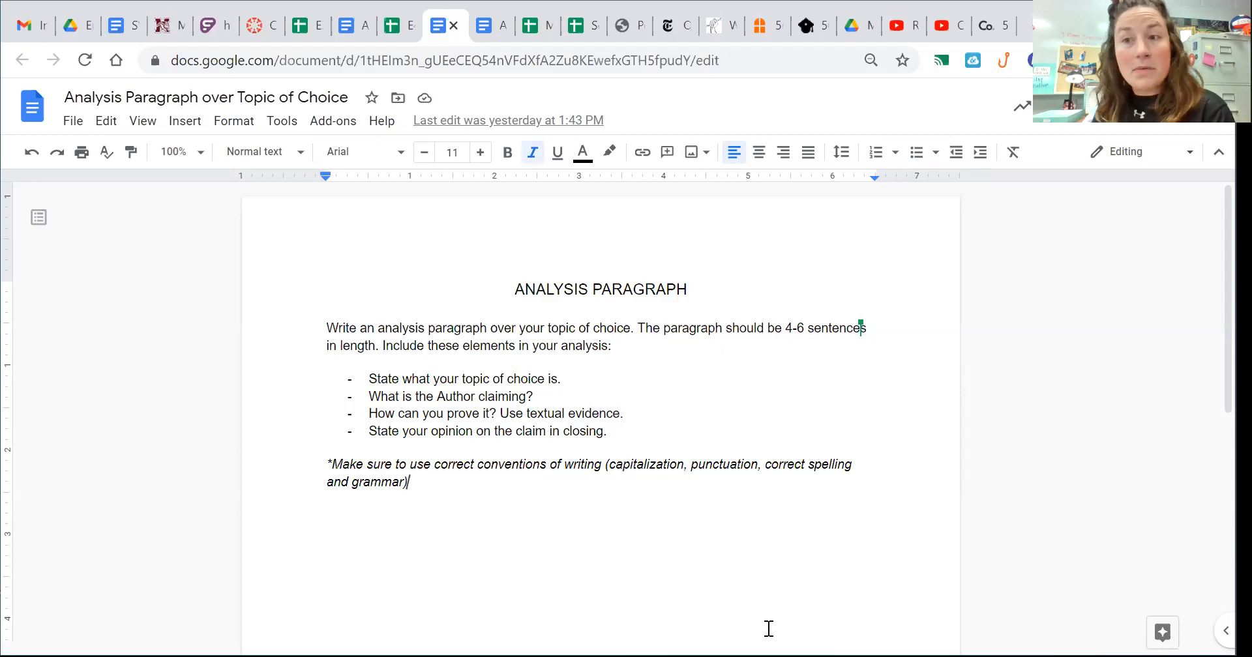